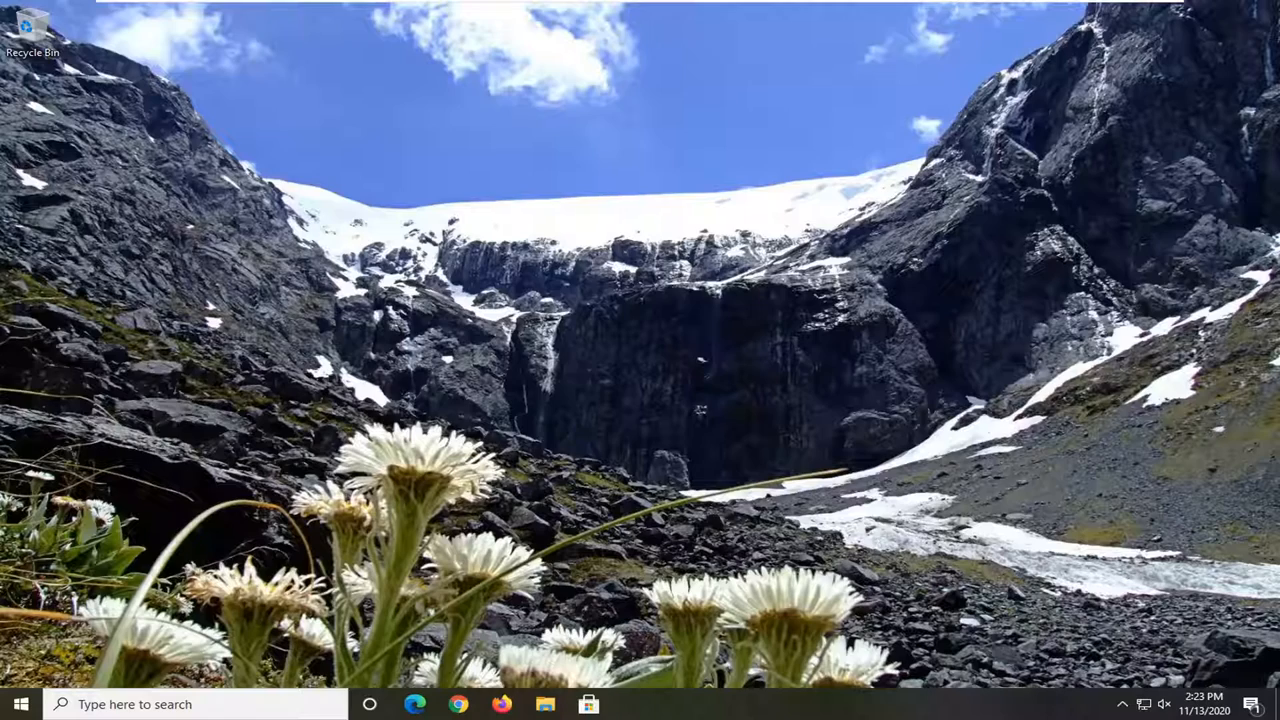
Search 'device manager' from the taskbar and launch Device Manager from the results.
text(d)
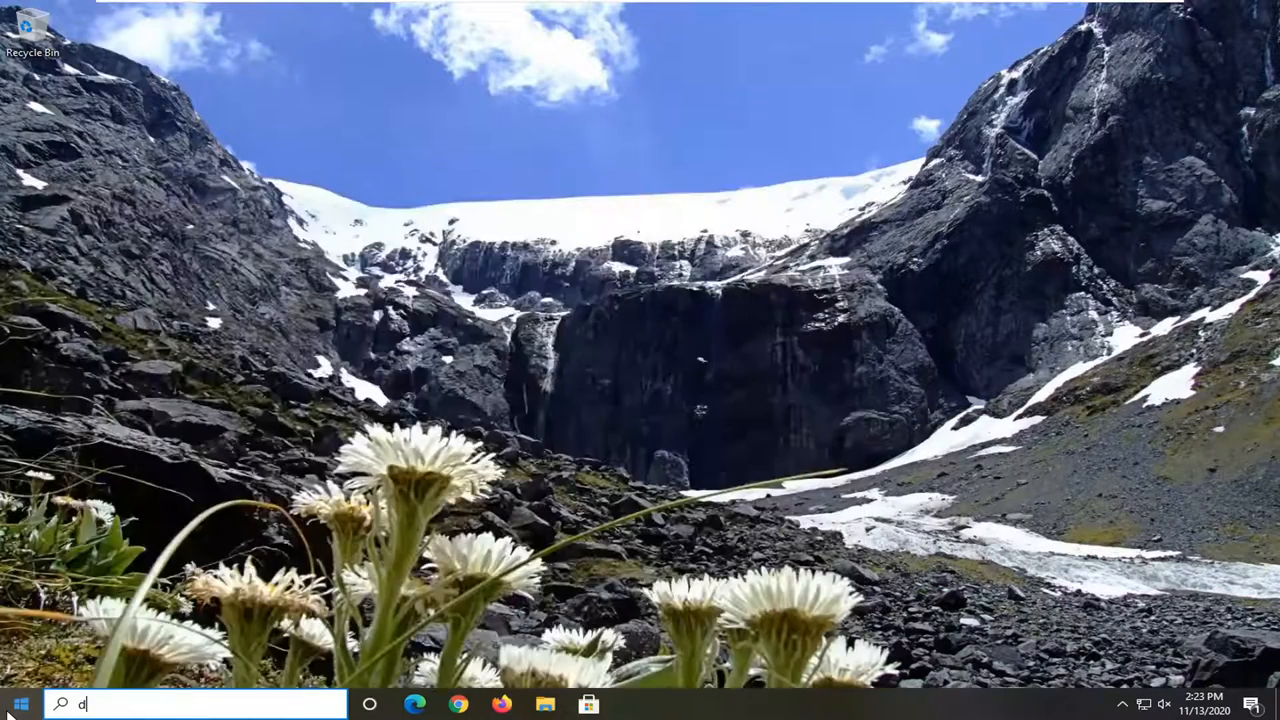
text(evice manager)
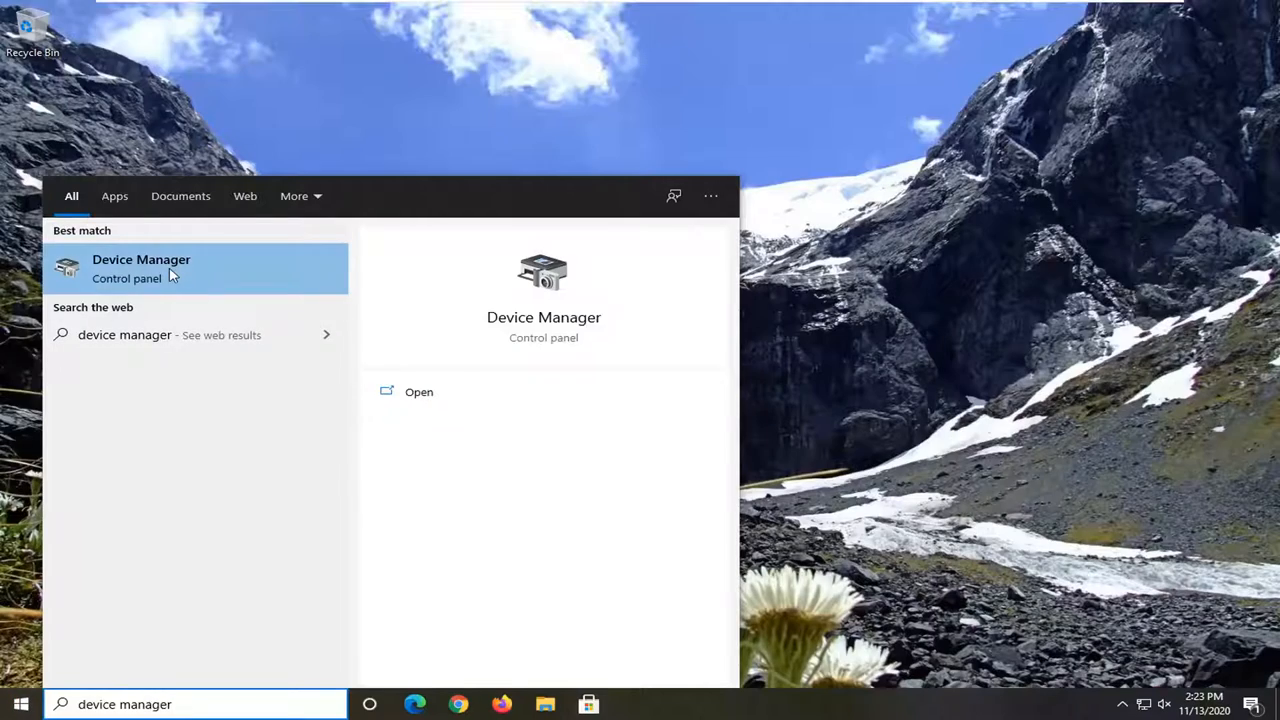
click(140, 260)
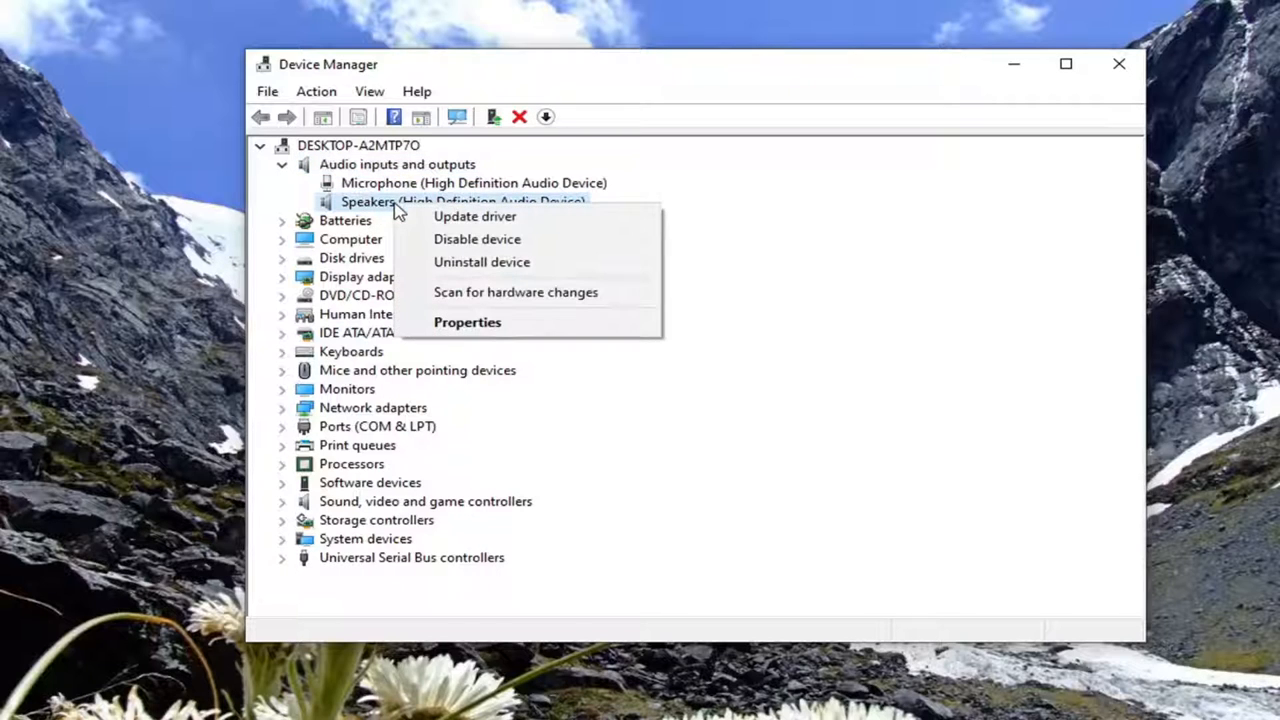
Start the driver update for Speakers (High Definition Audio Device).
click(474, 216)
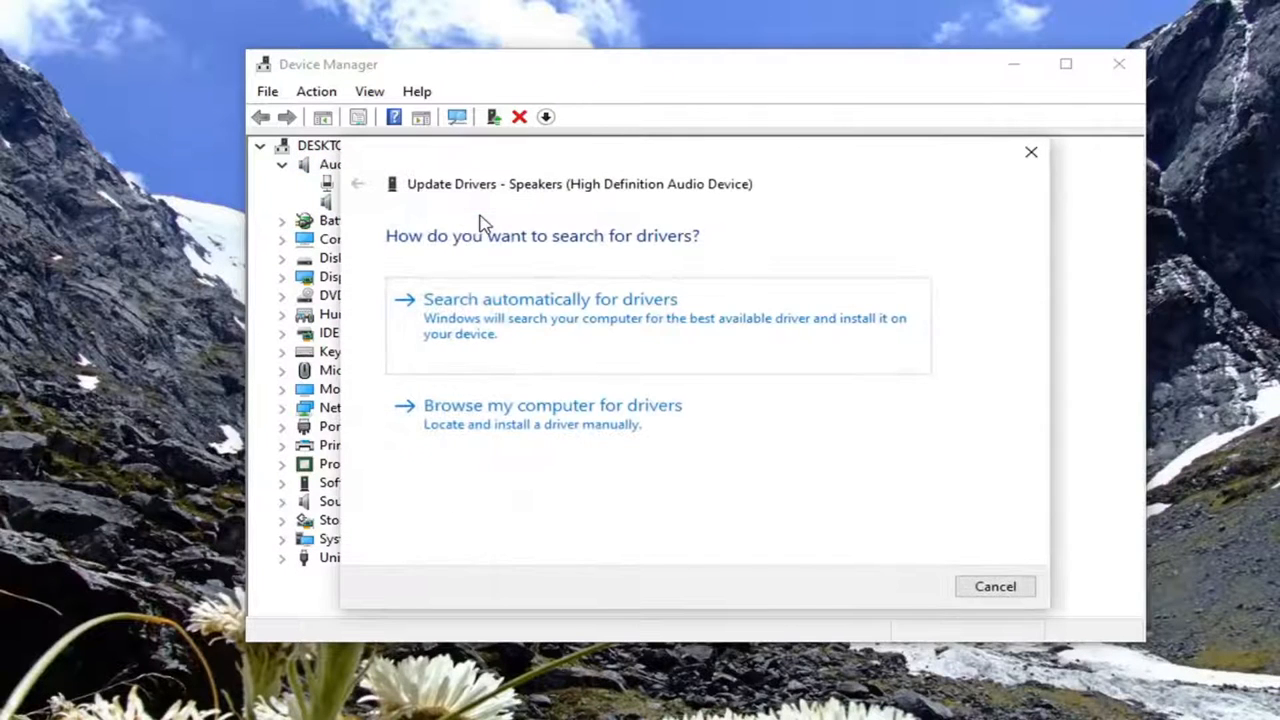
mouse_move(716, 424)
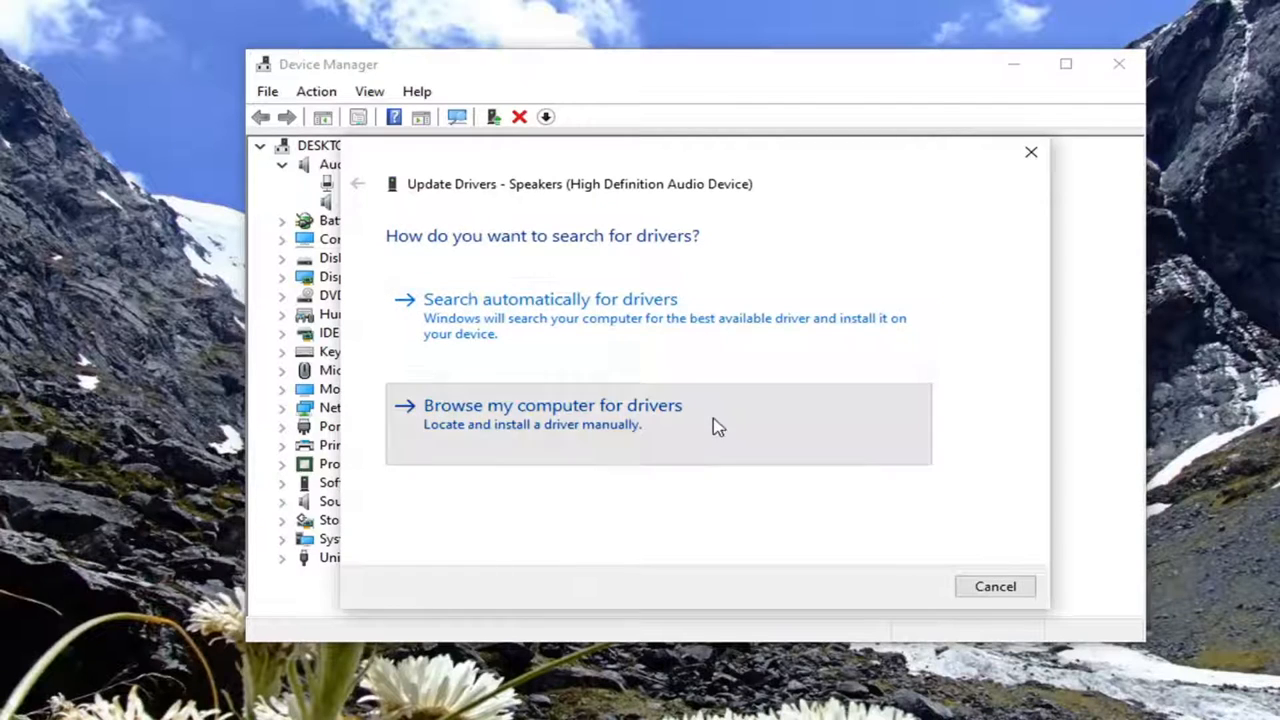
Choose to pick the driver manually from the list and select Audio Endpoint.
click(554, 404)
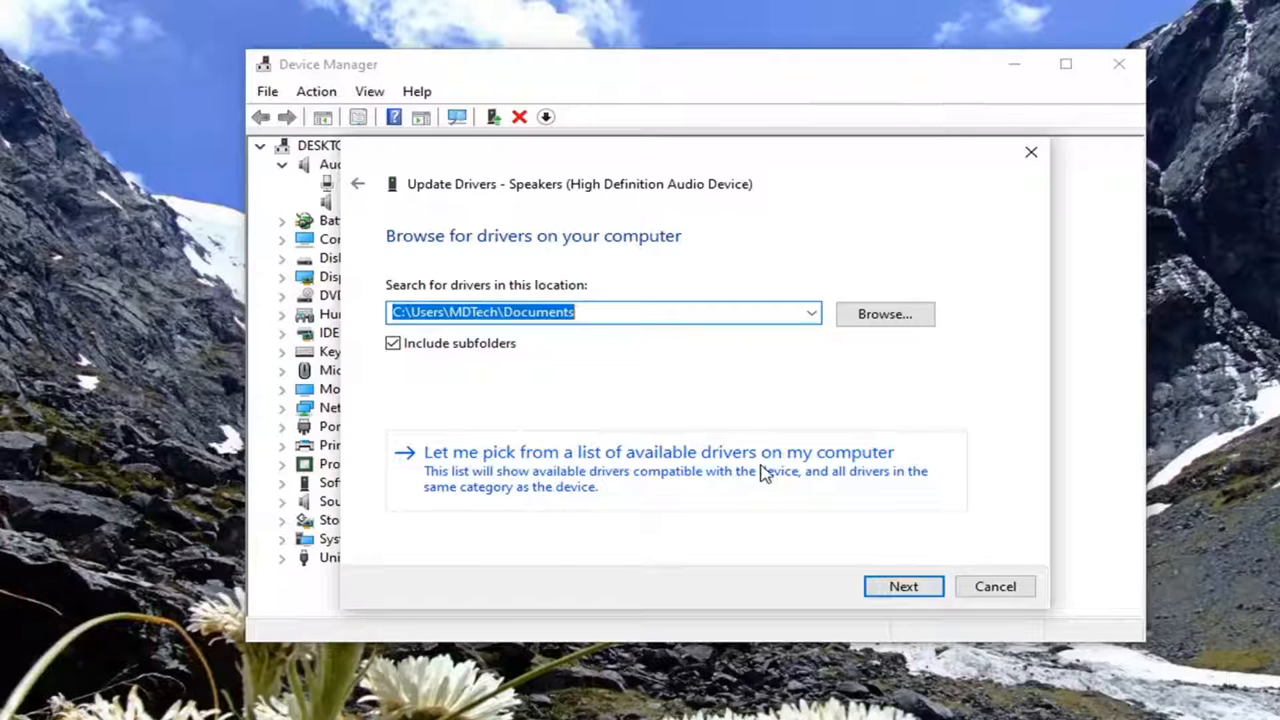
click(676, 452)
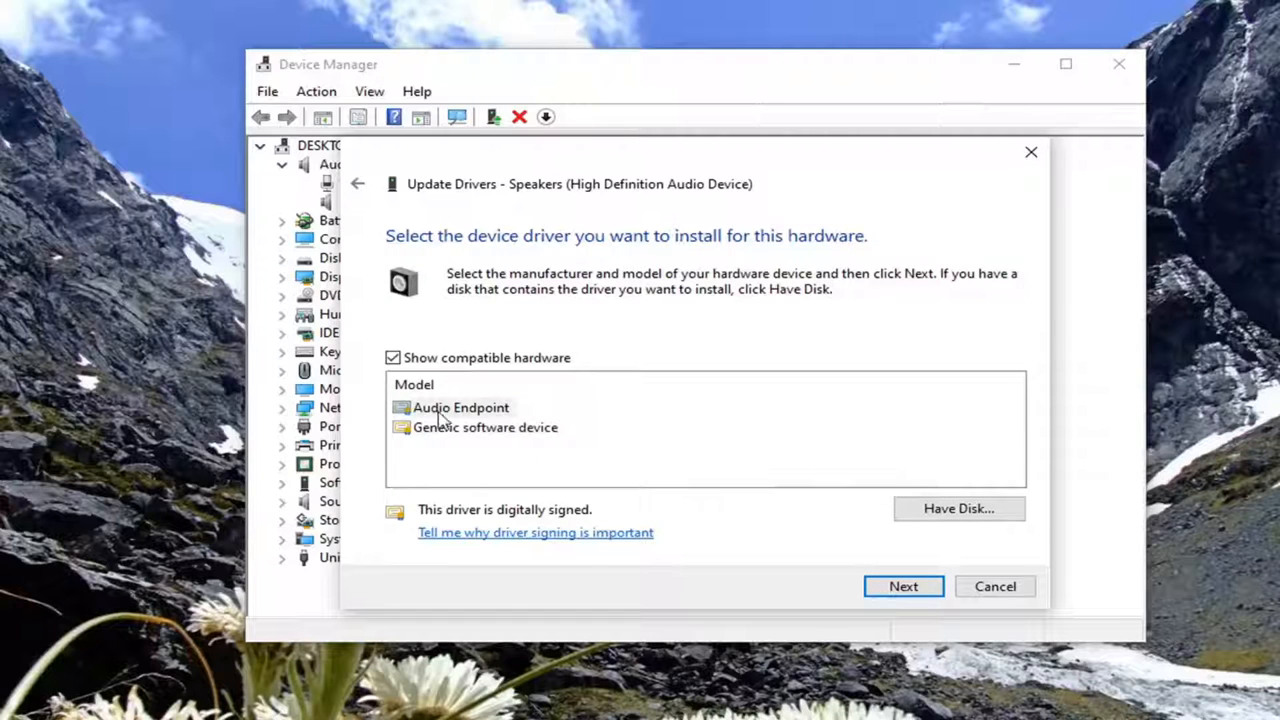
click(458, 408)
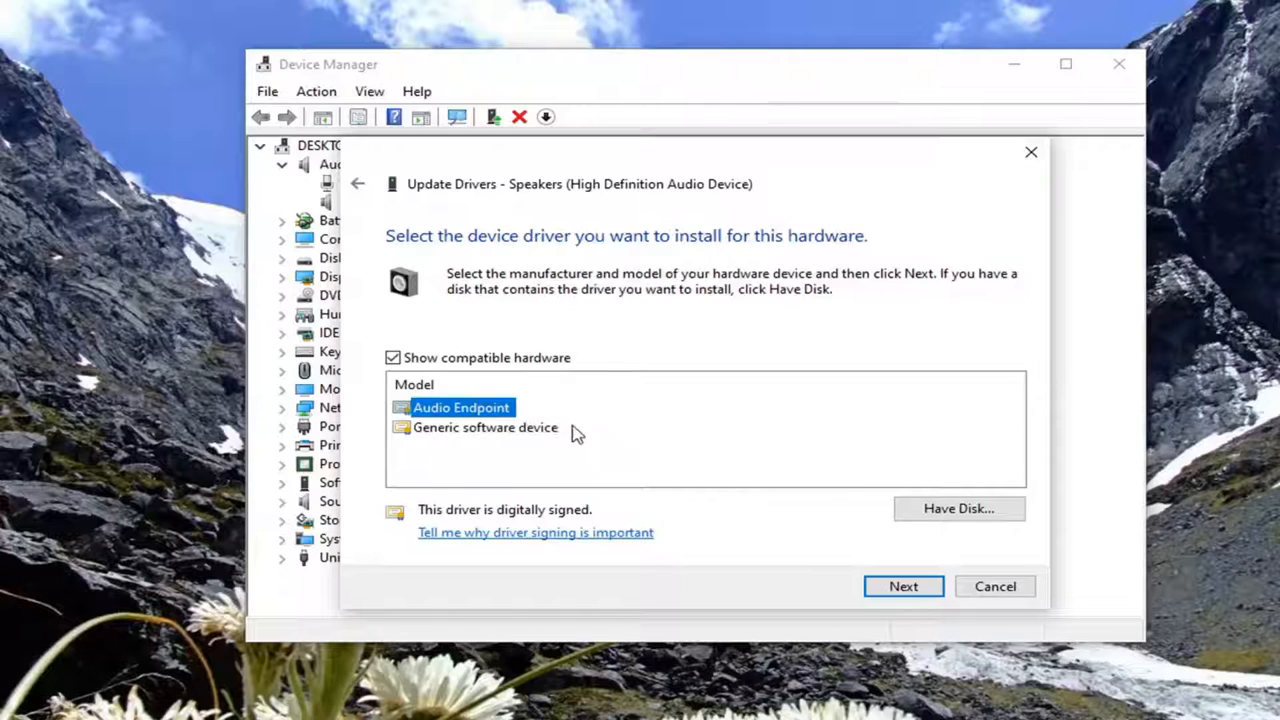
mouse_move(438, 422)
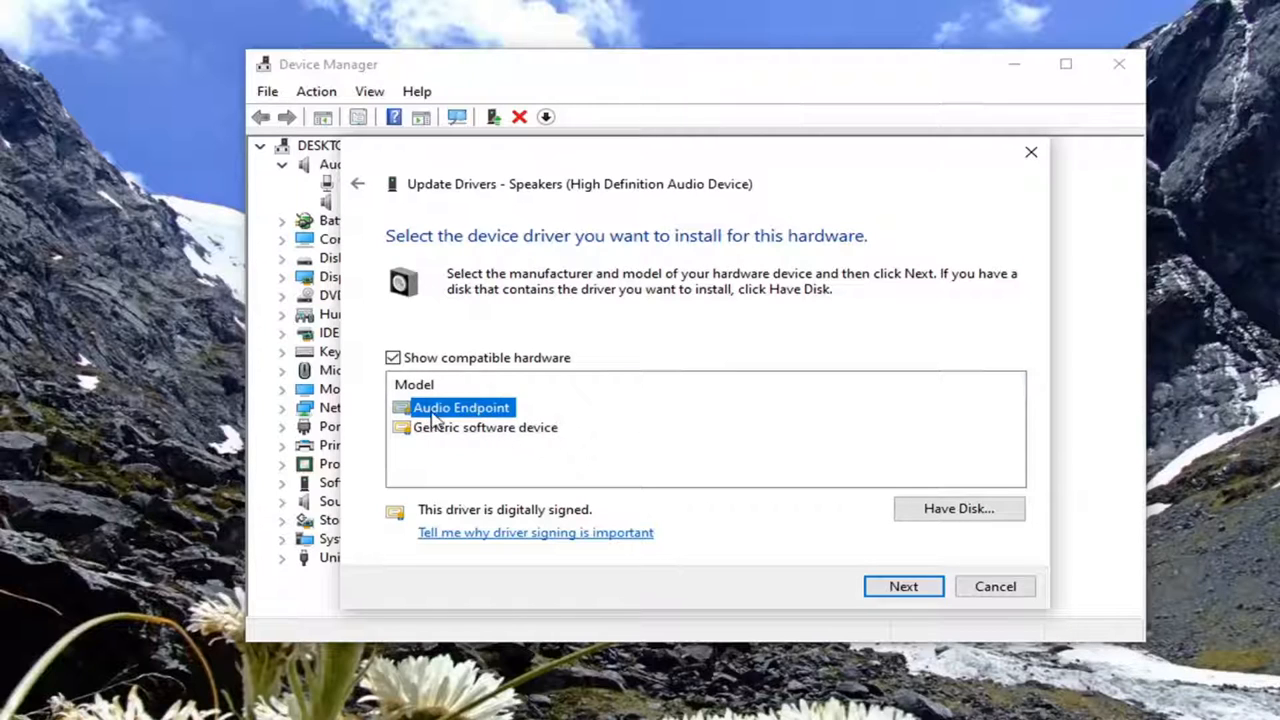
mouse_move(490, 430)
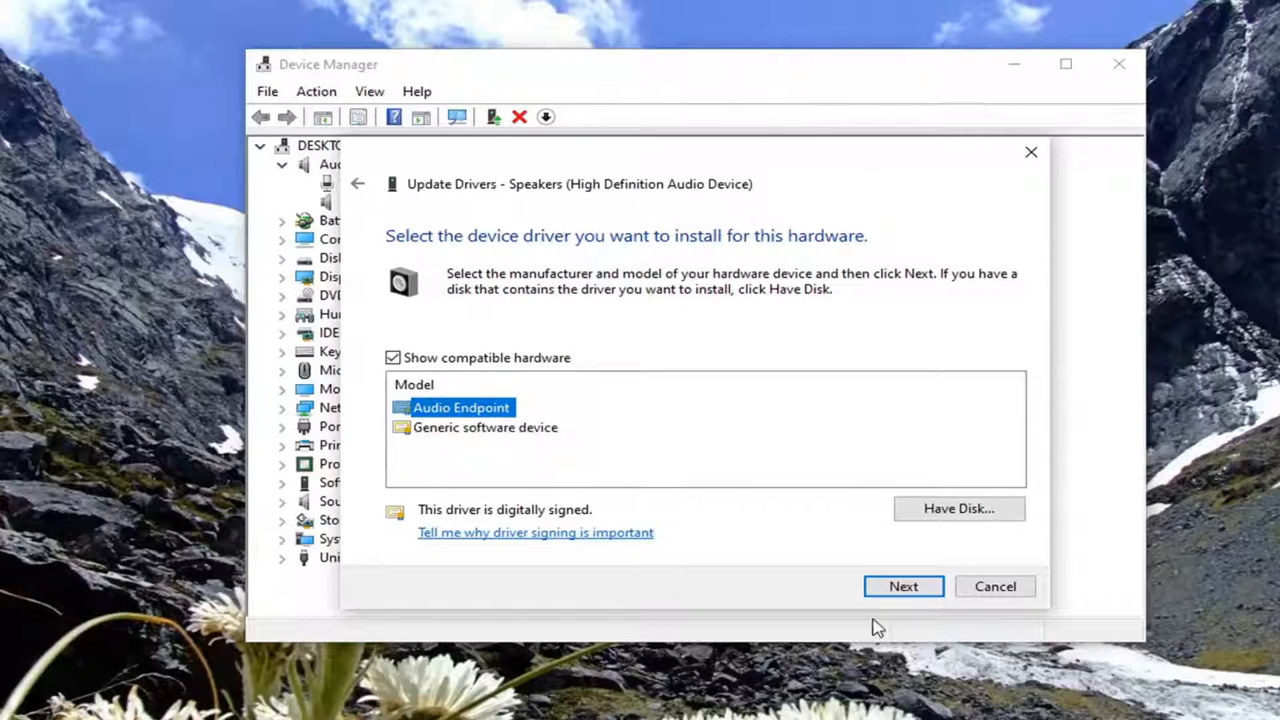
Install the Audio Endpoint driver, dismiss the success message and close Device Manager.
click(904, 586)
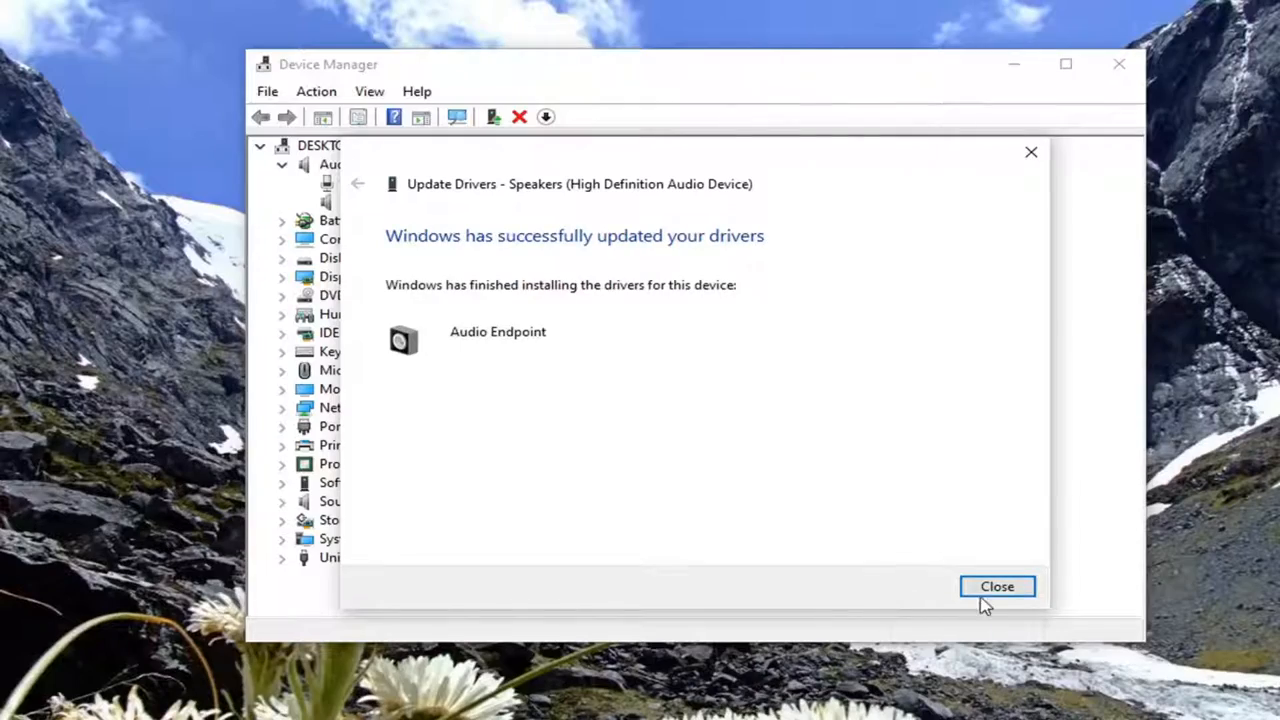
click(996, 586)
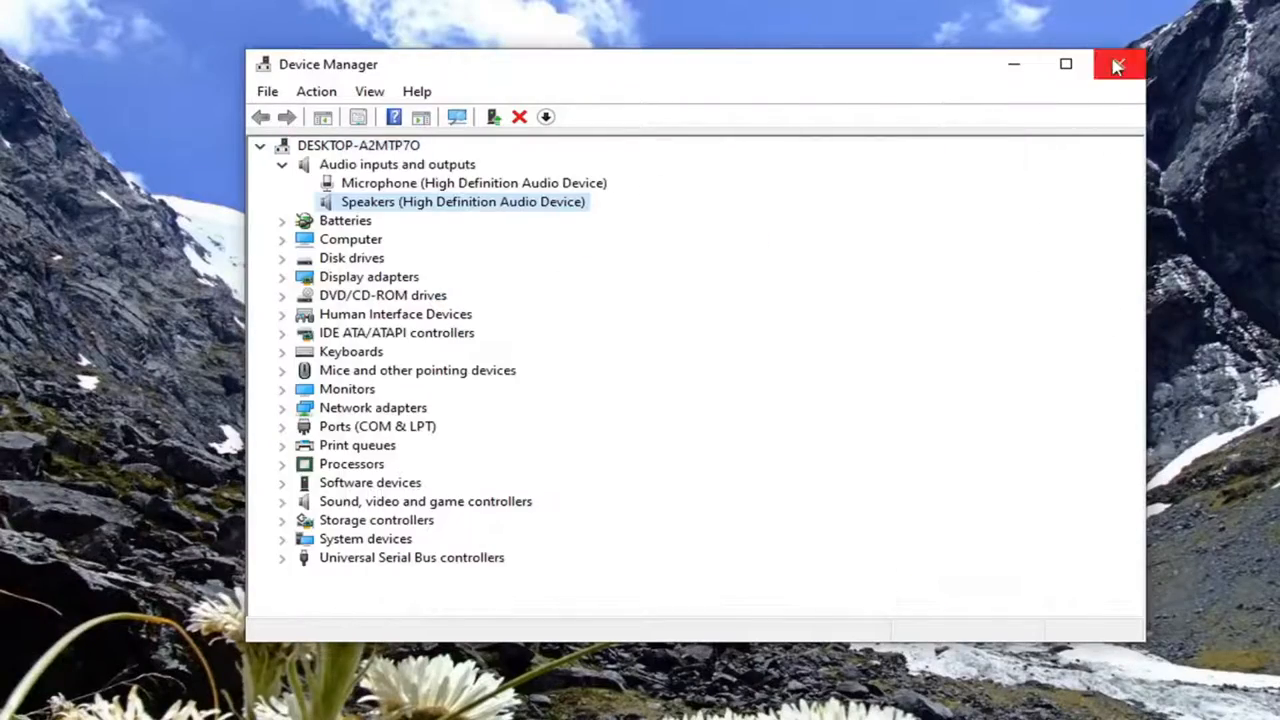
click(1118, 64)
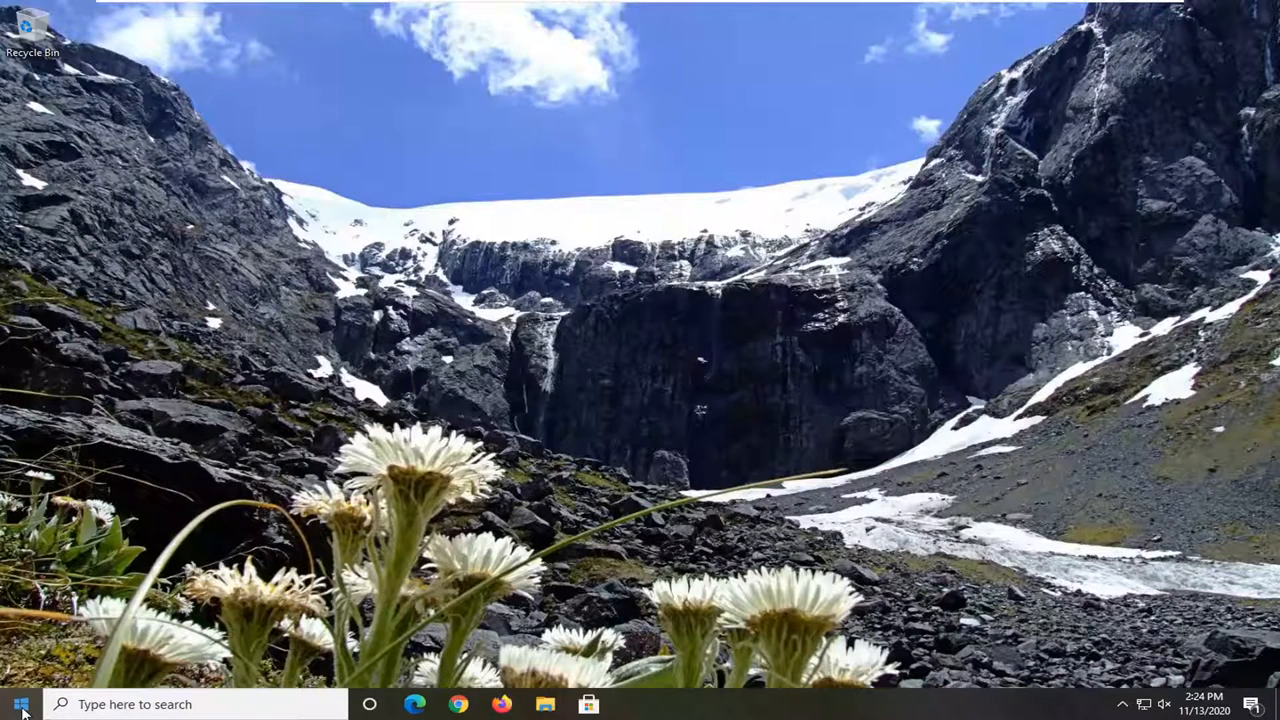
Launch Control Panel and go to its Power Options page.
click(12, 700)
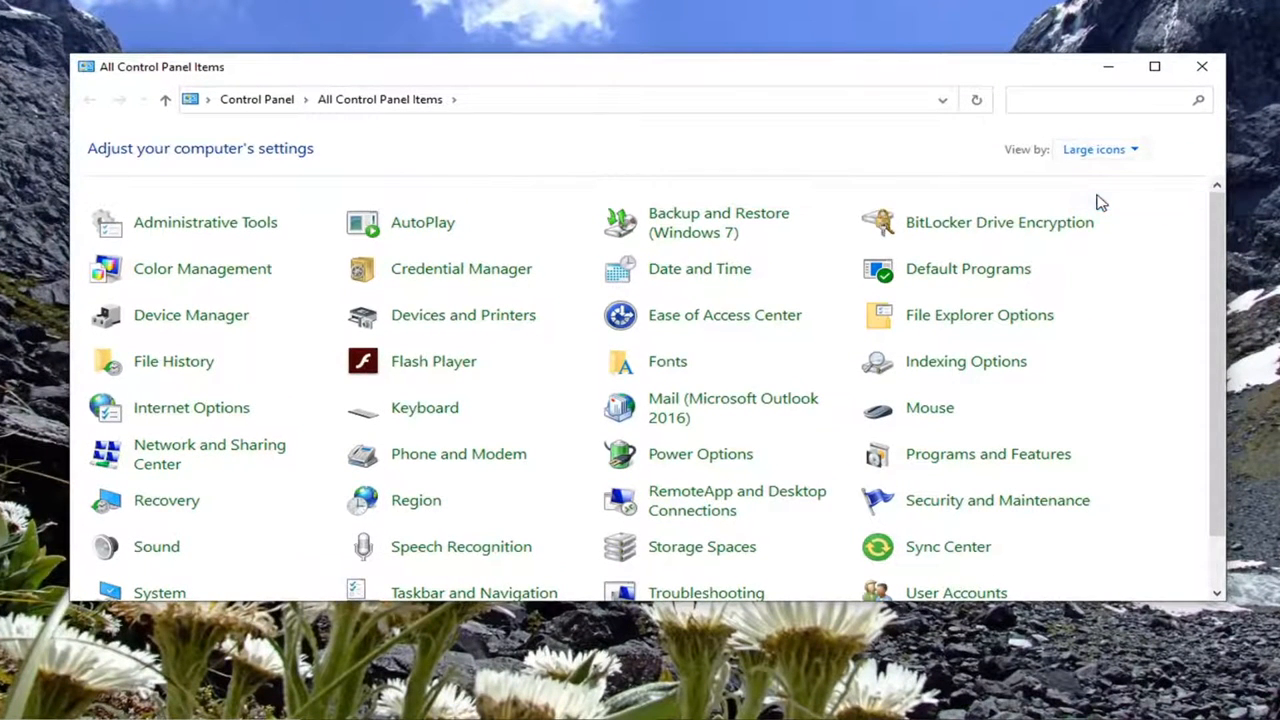
mouse_move(692, 460)
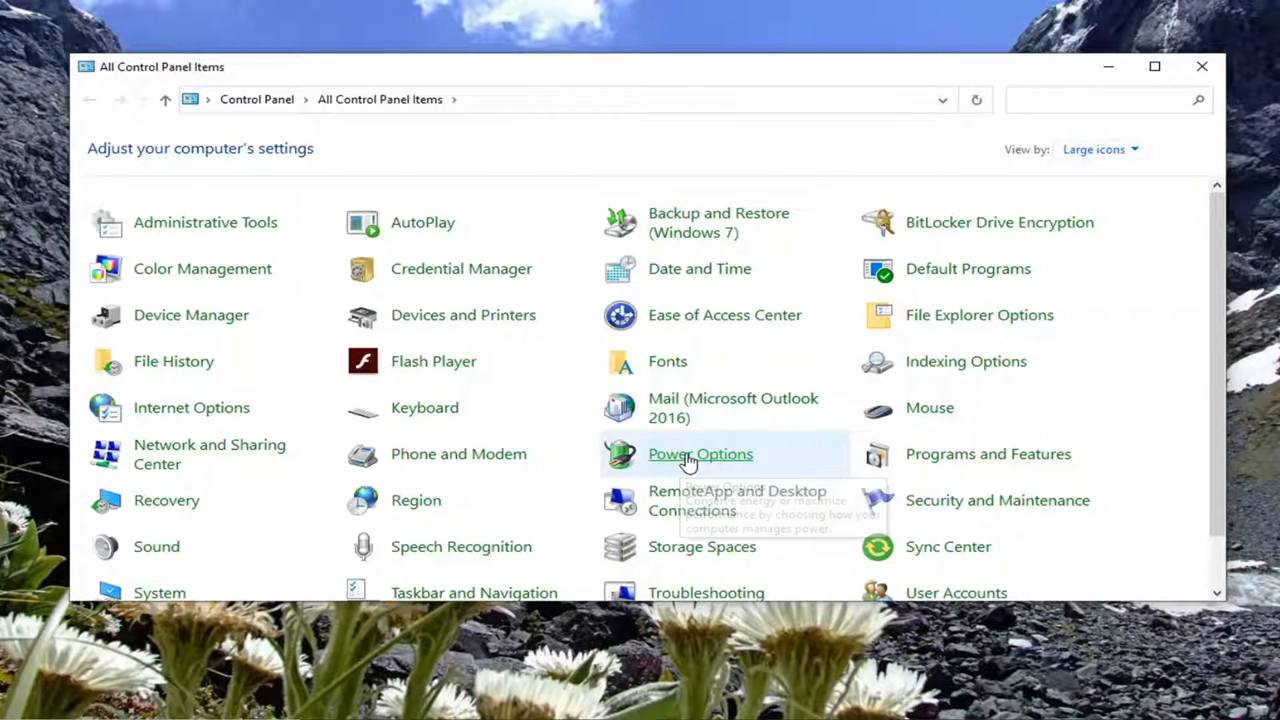
click(698, 454)
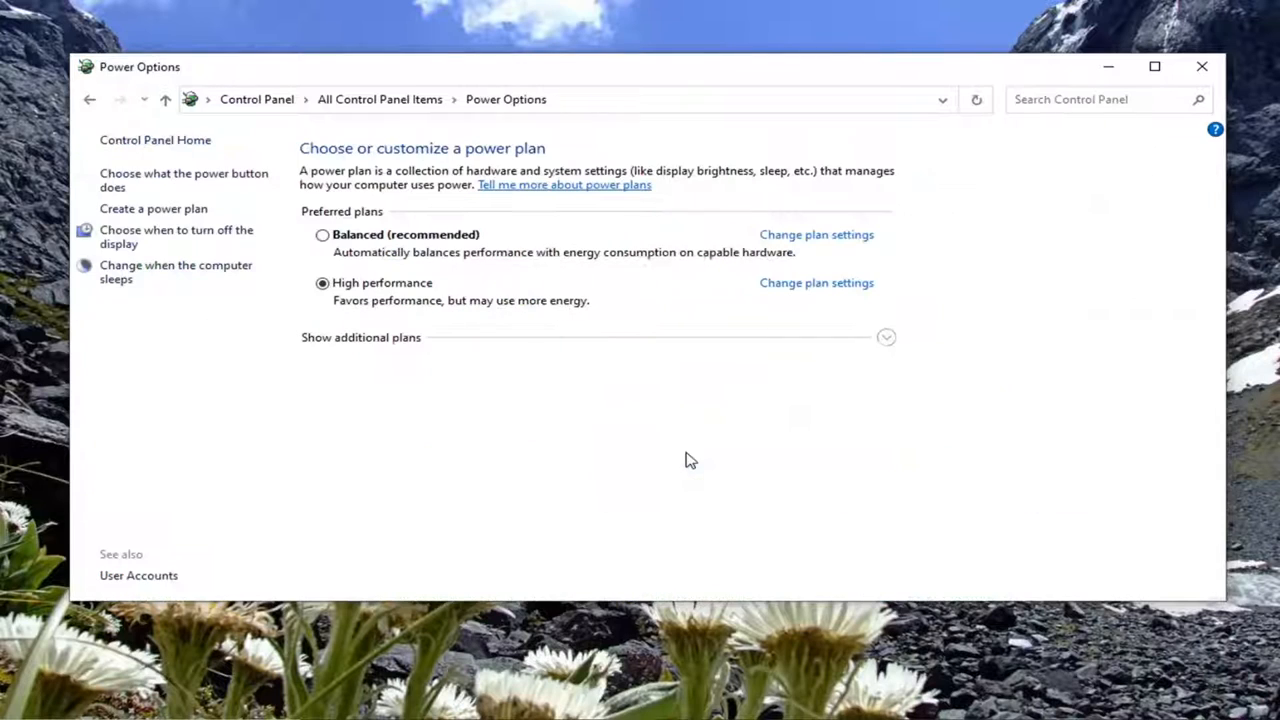
mouse_move(356, 216)
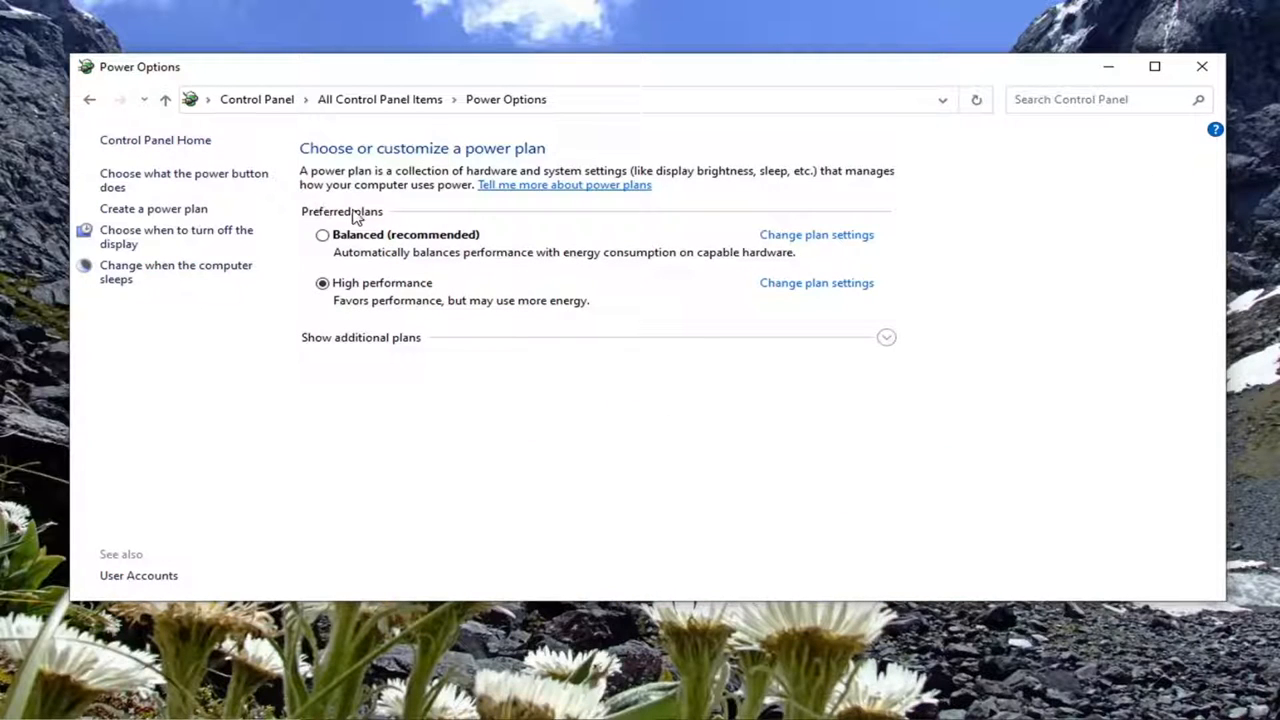
mouse_move(440, 300)
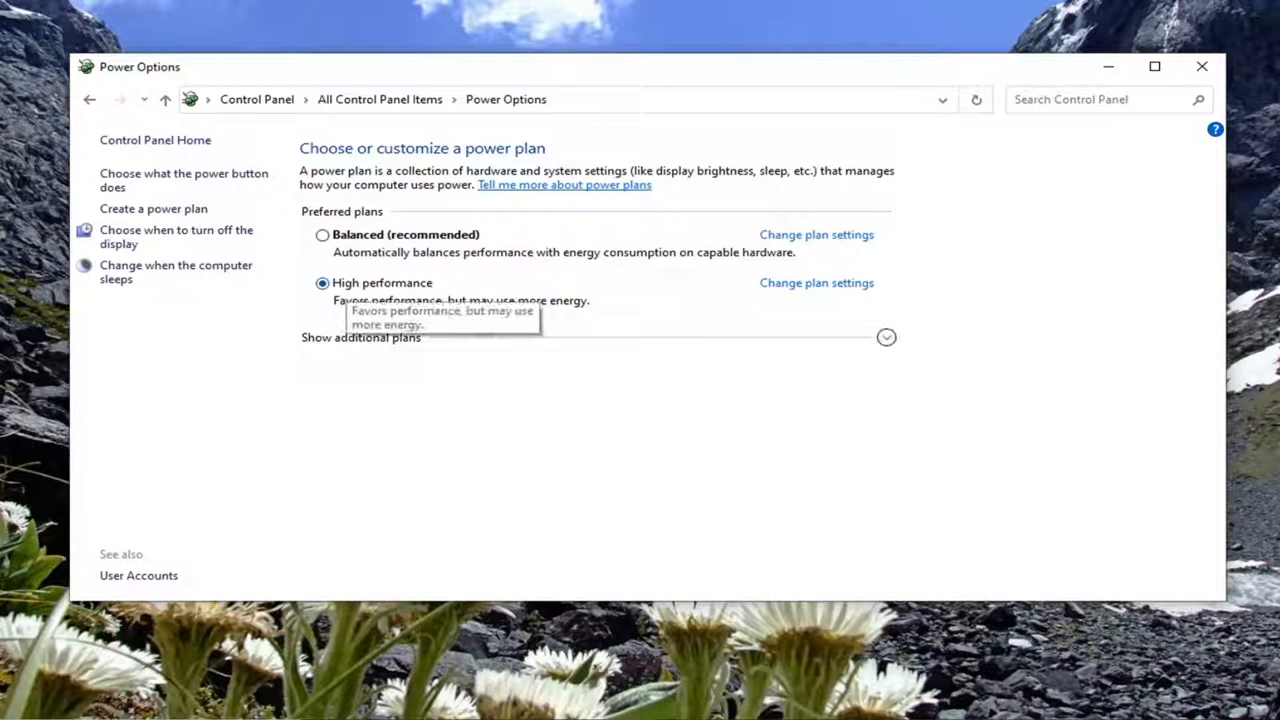
mouse_move(496, 264)
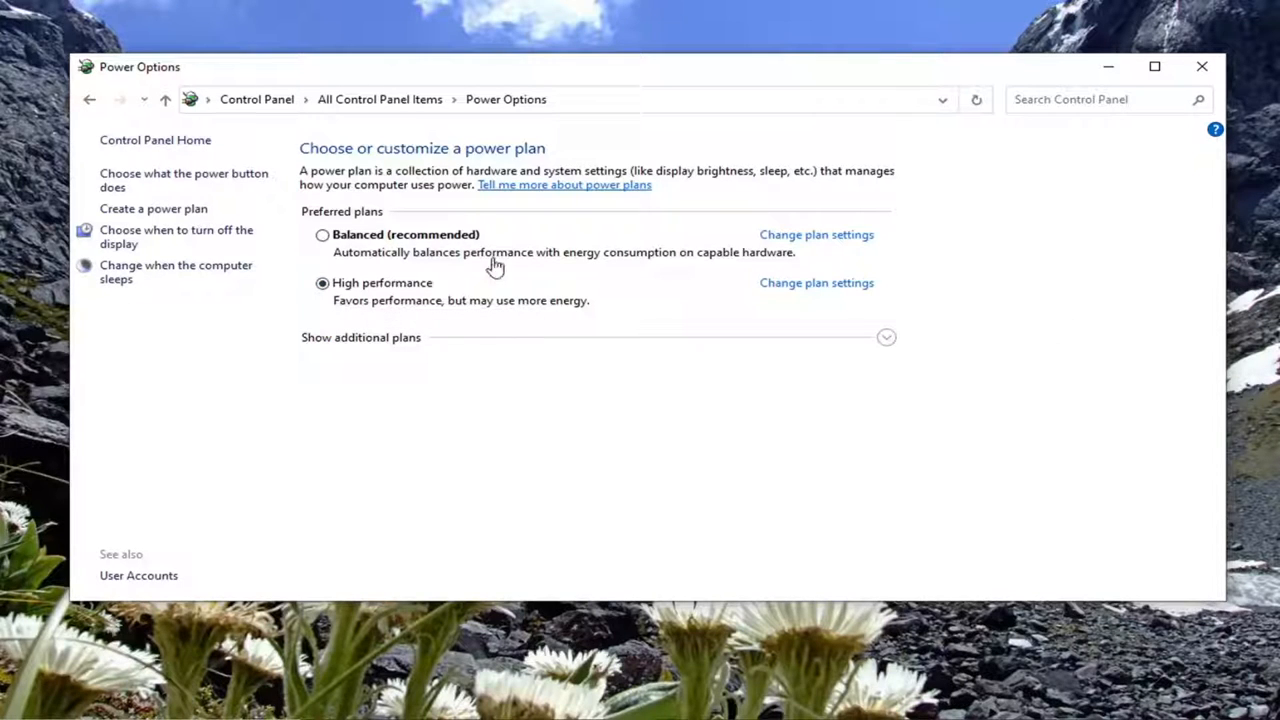
mouse_move(478, 258)
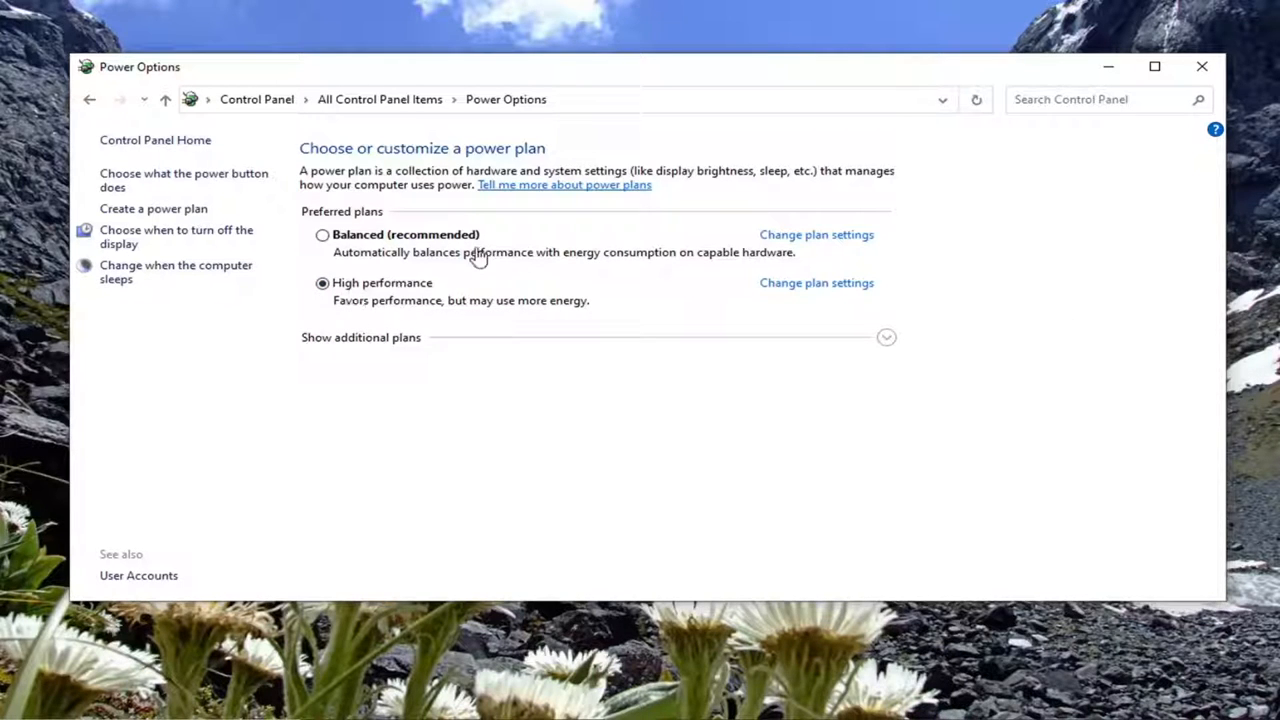
mouse_move(1204, 64)
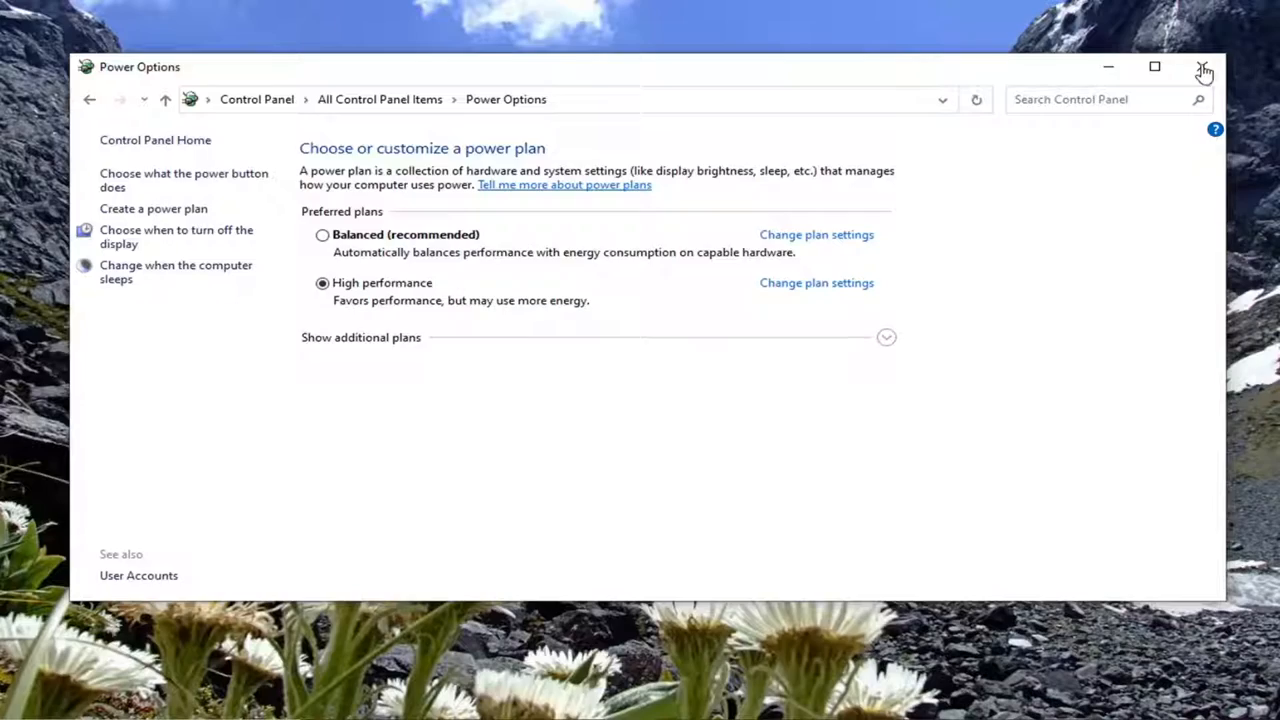
Leave High performance selected and close the Power Options window.
click(1204, 64)
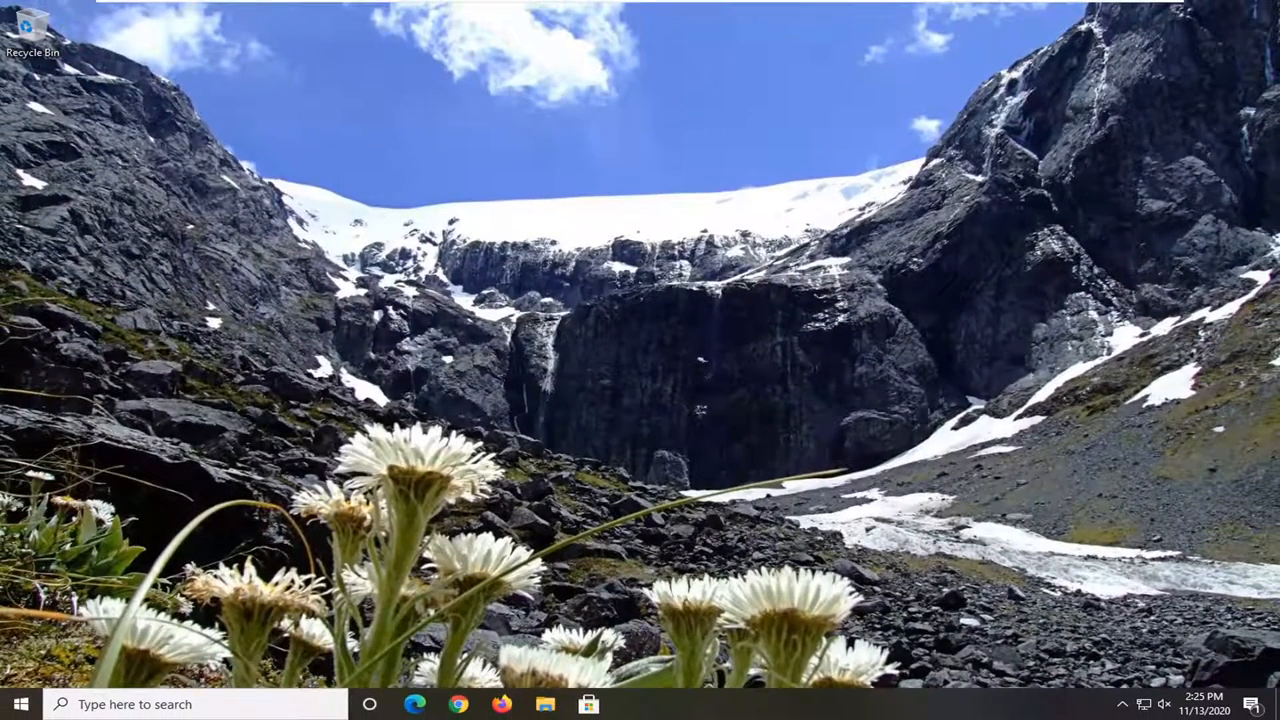